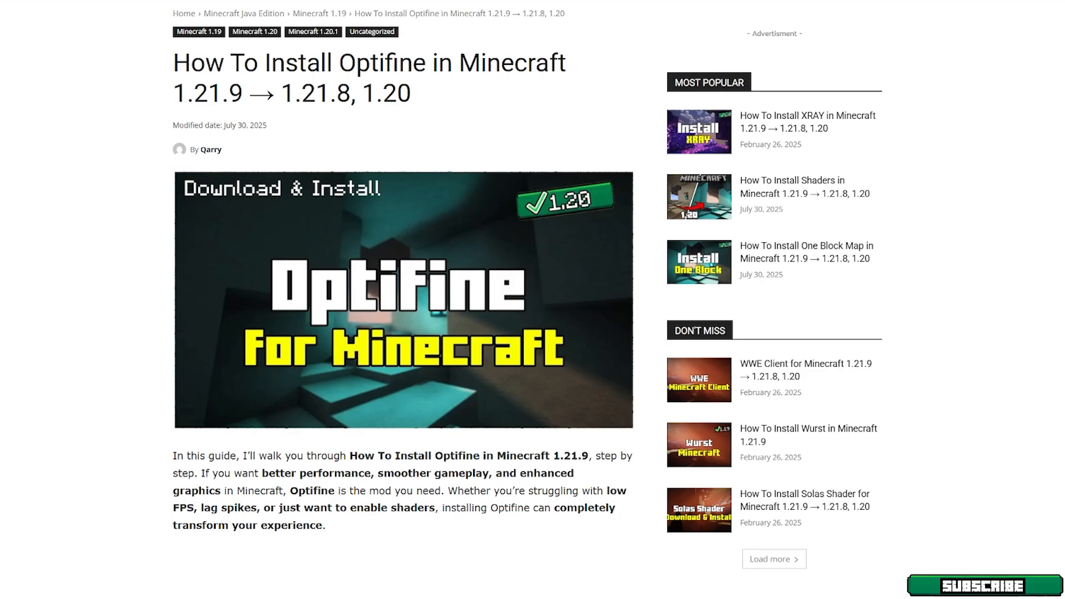
- Scroll the guide article down to the Downloads section showing the OptiFine 'Click here' link
scroll("down", 3)
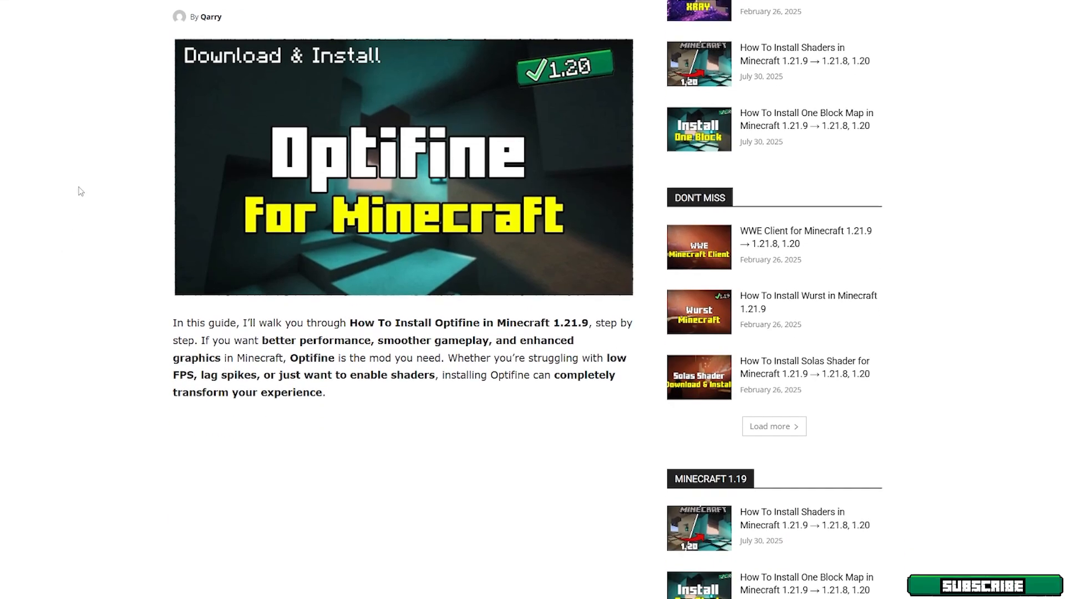
scroll("down", 3)
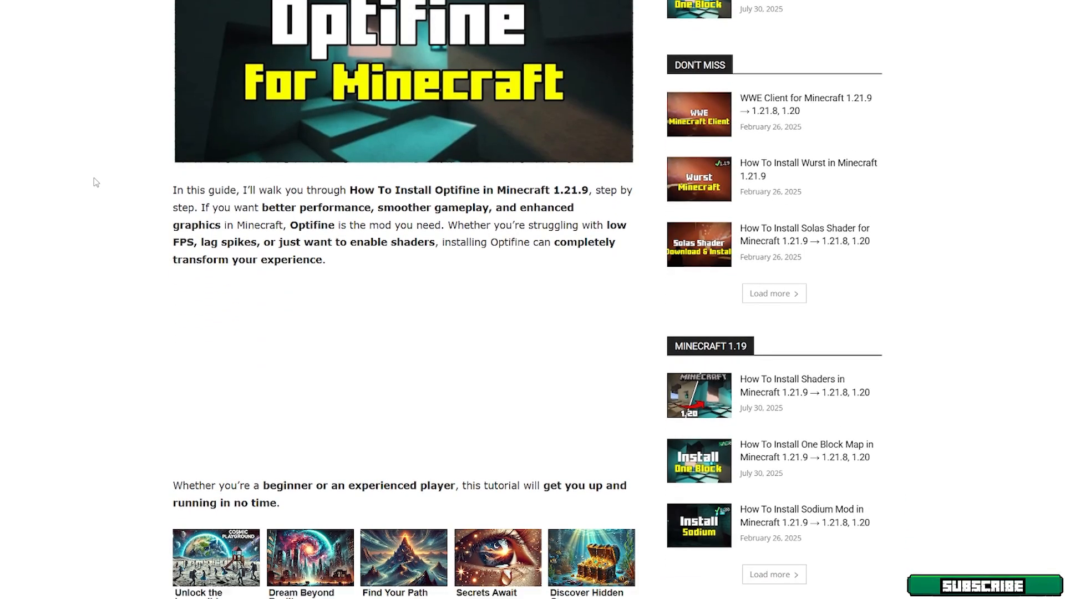
scroll("down", 3)
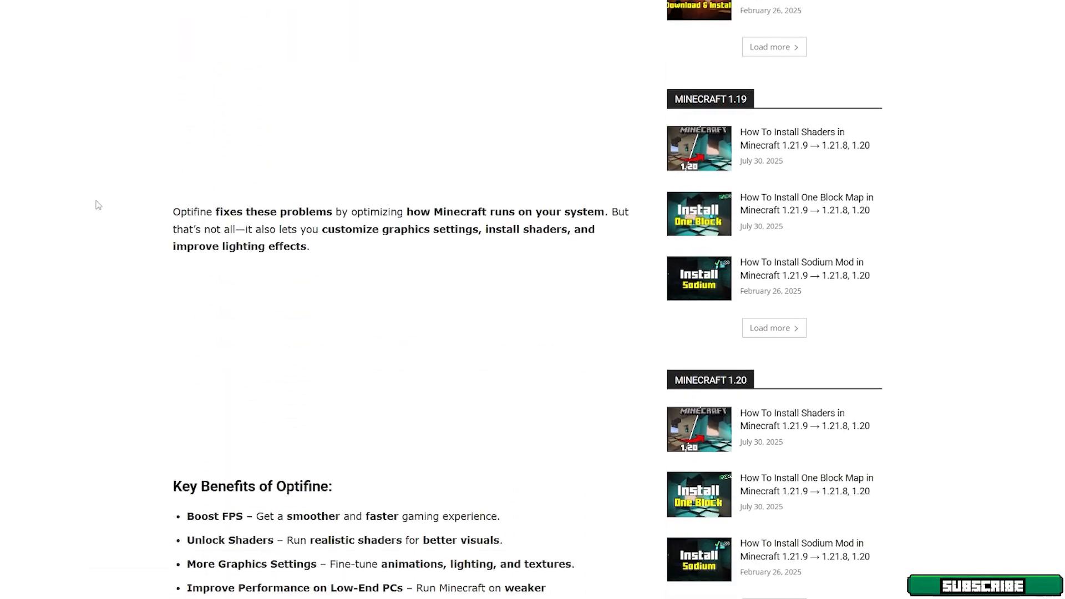
scroll("down", 3)
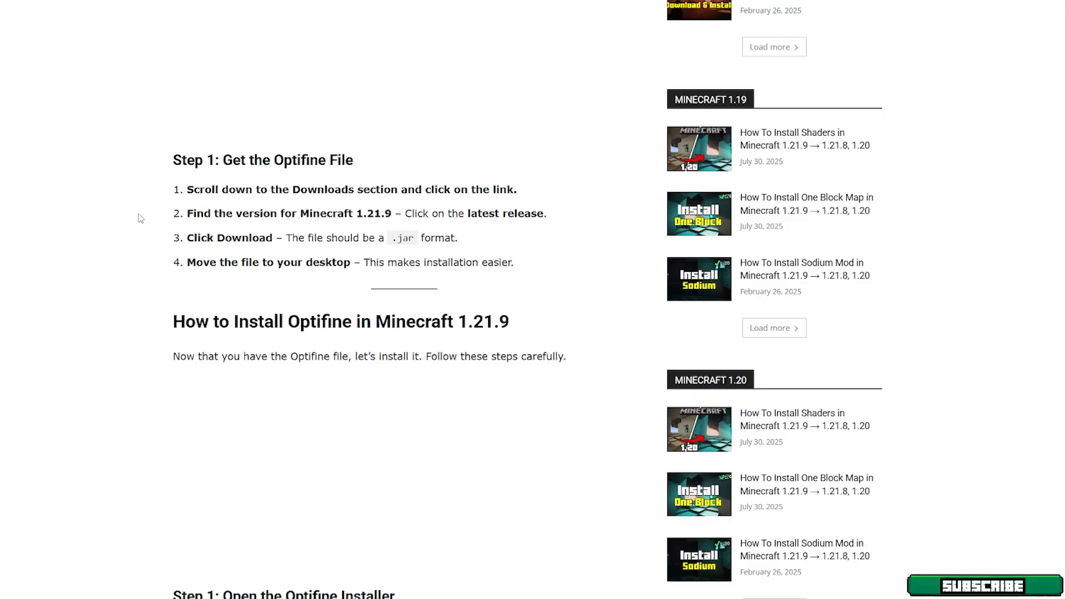
scroll("up", 3)
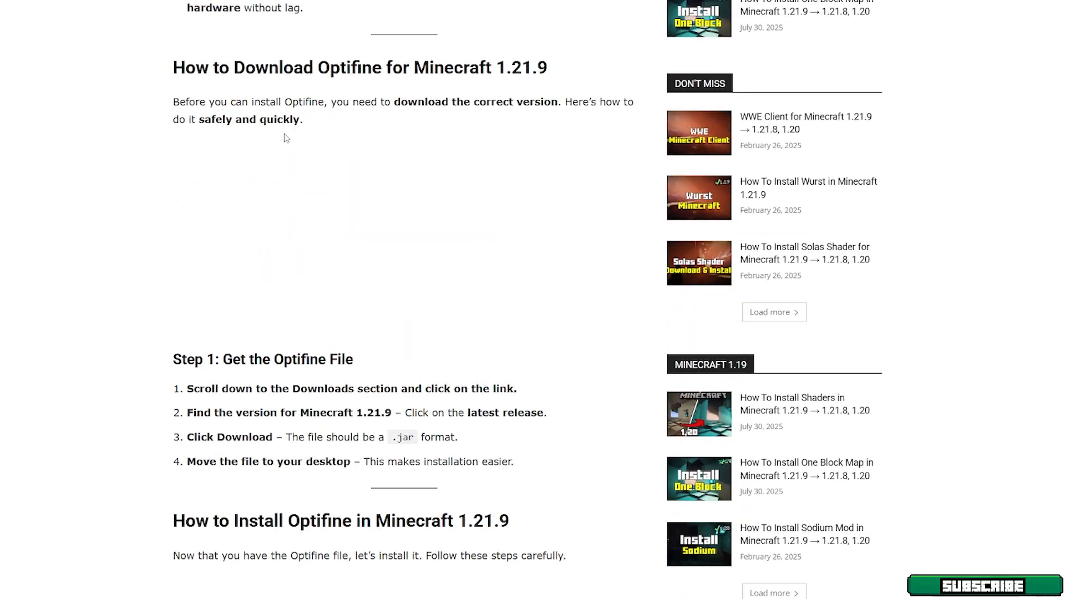
scroll("down", 3)
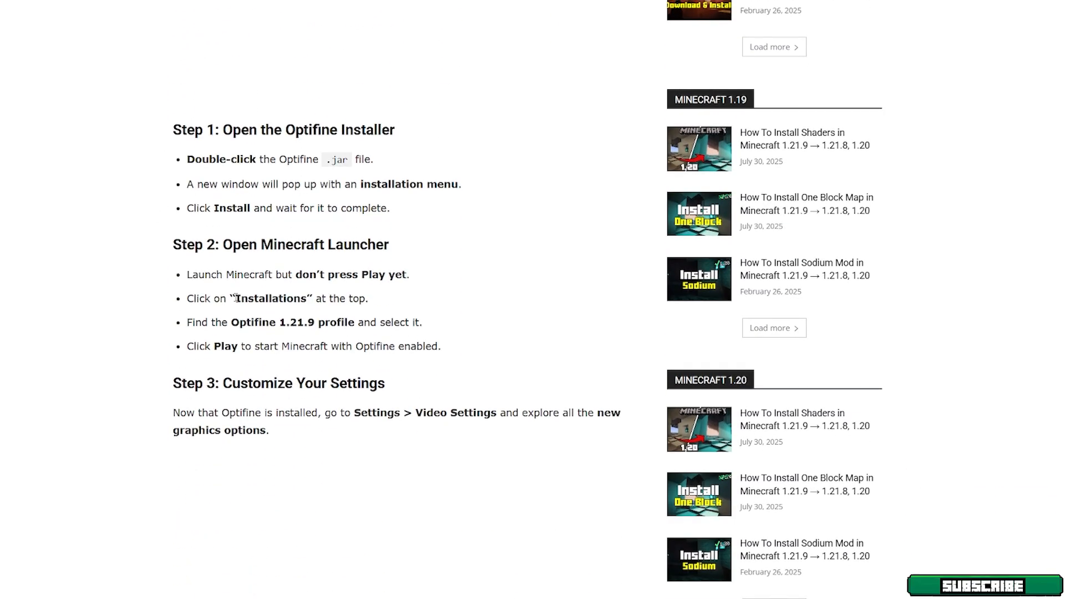
scroll("down", 3)
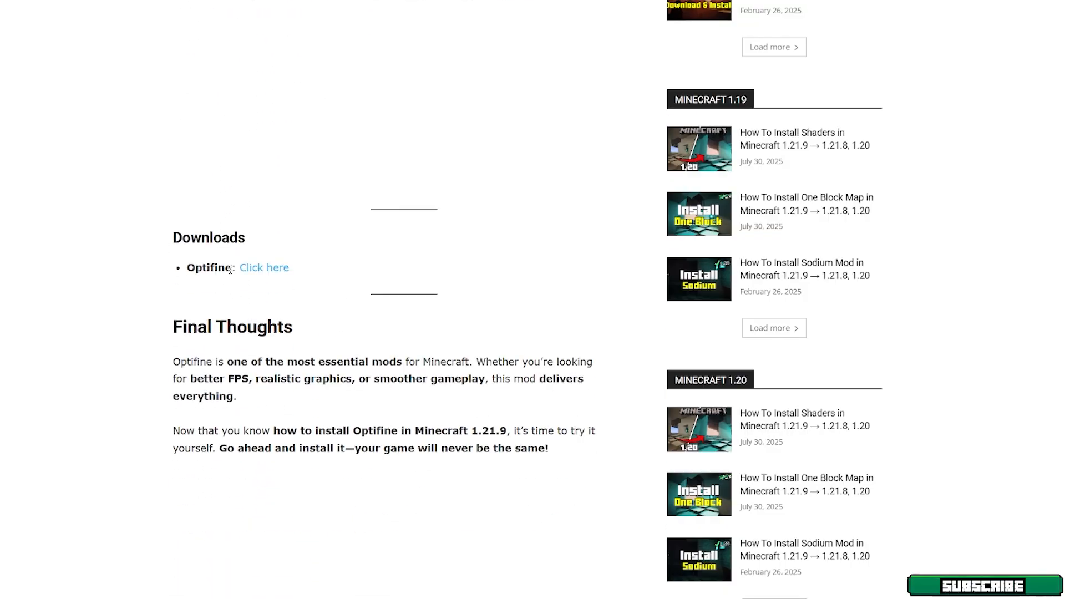
mouse_move(179, 270)
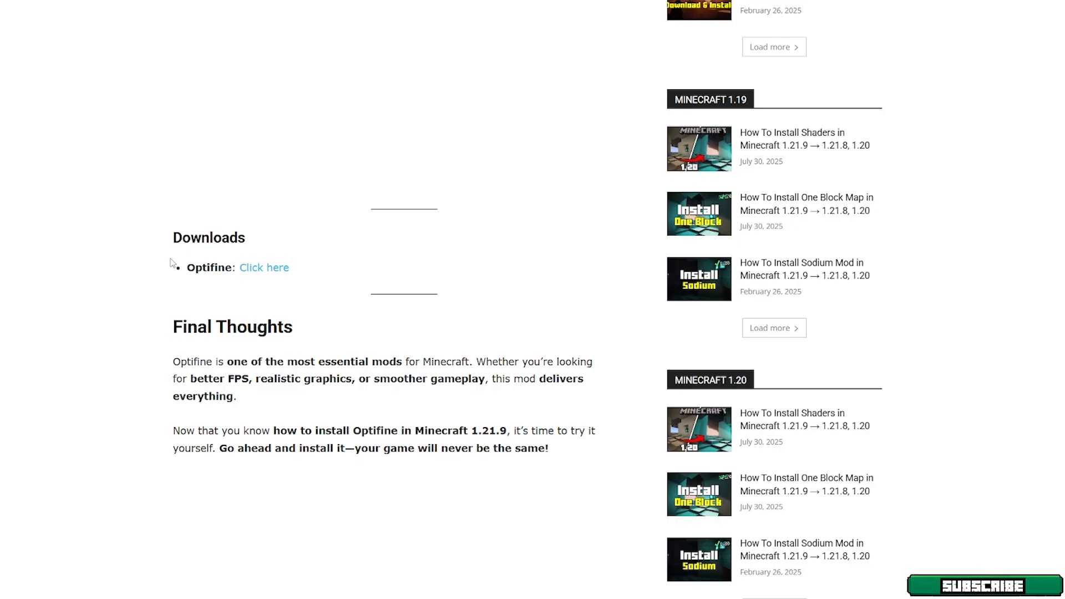
mouse_move(280, 301)
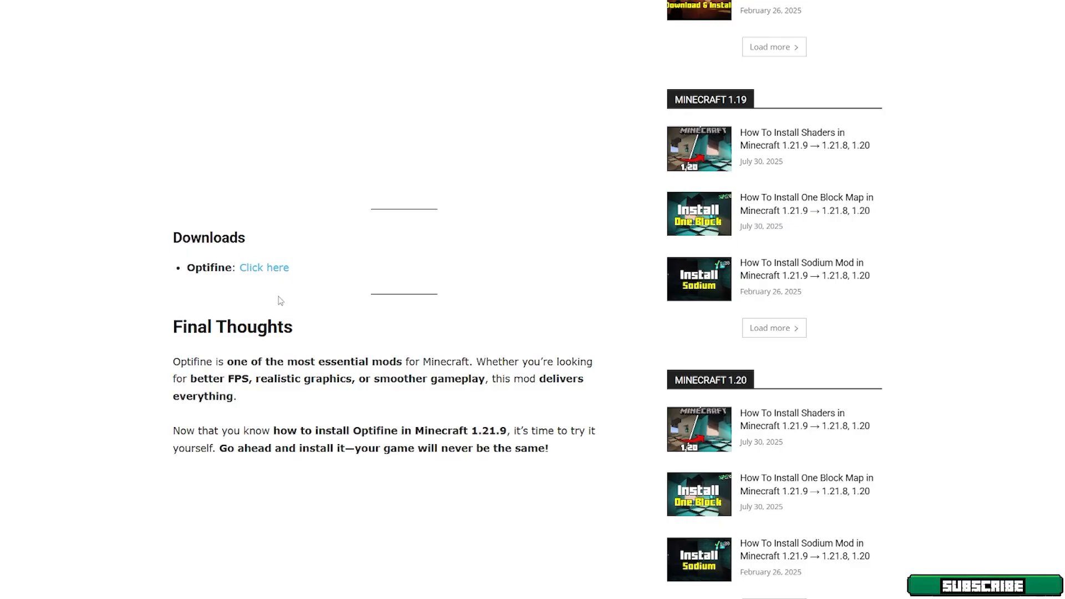
mouse_move(44, 295)
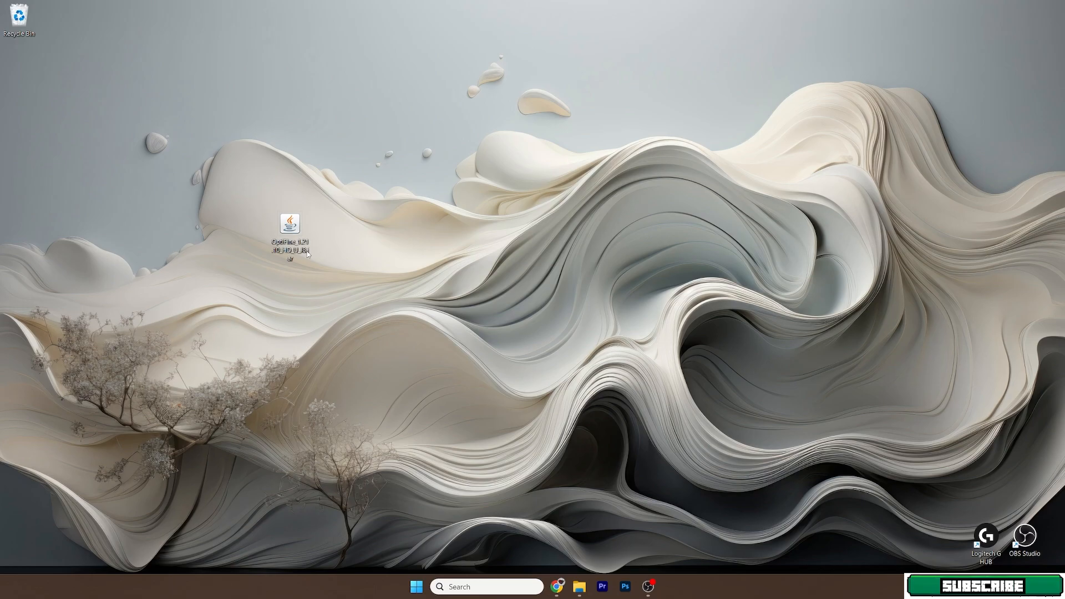
mouse_move(270, 232)
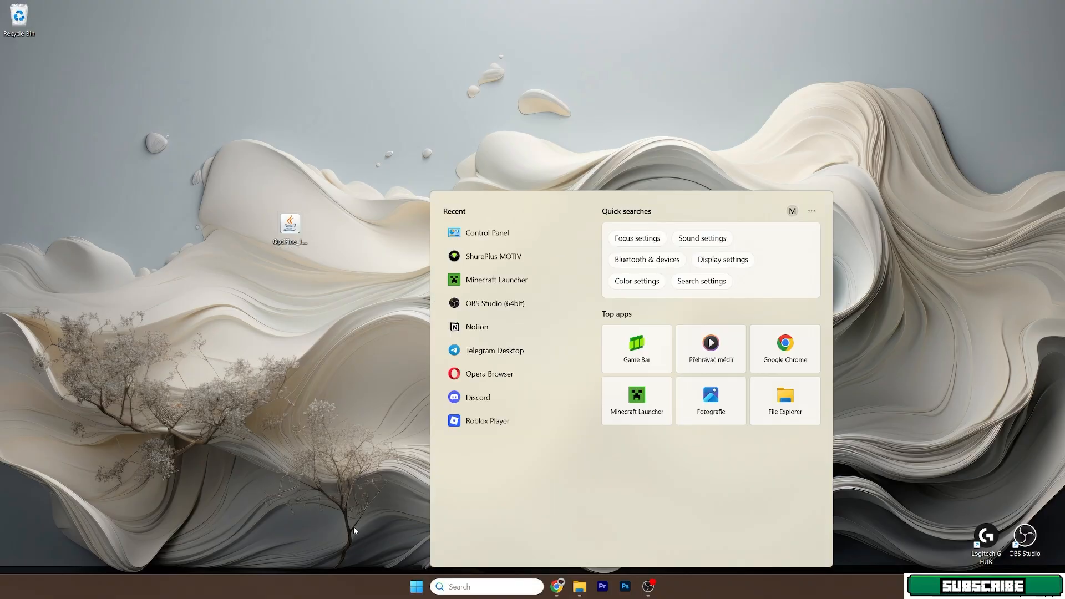
- Open the Roaming folder in File Explorer via %appdata% in Windows Search
type("%appdata%")
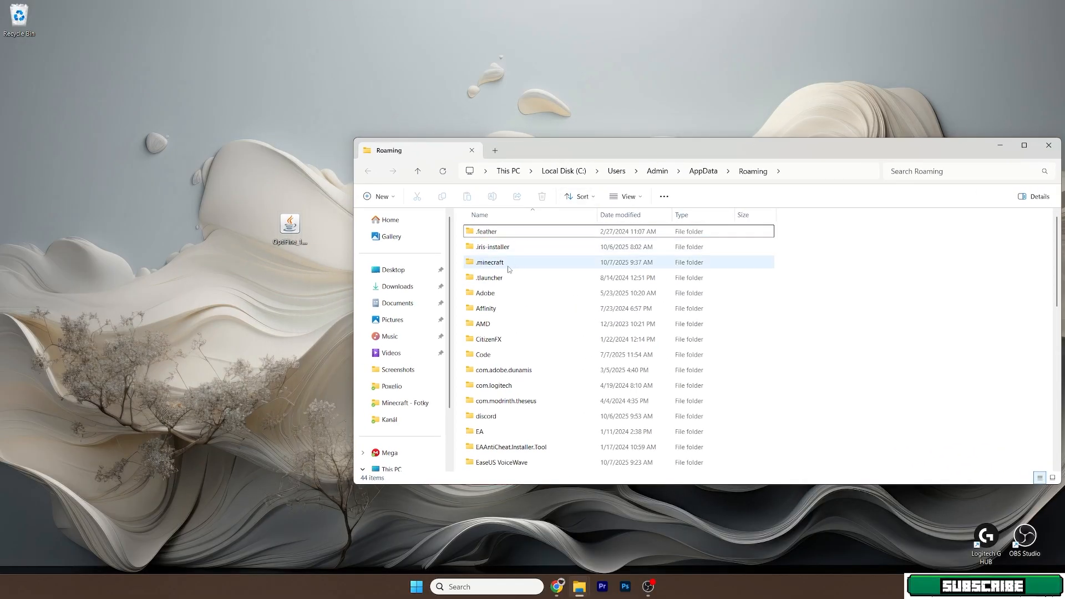
- Open .minecraft and then its versions folder listing installed builds
double_click(489, 262)
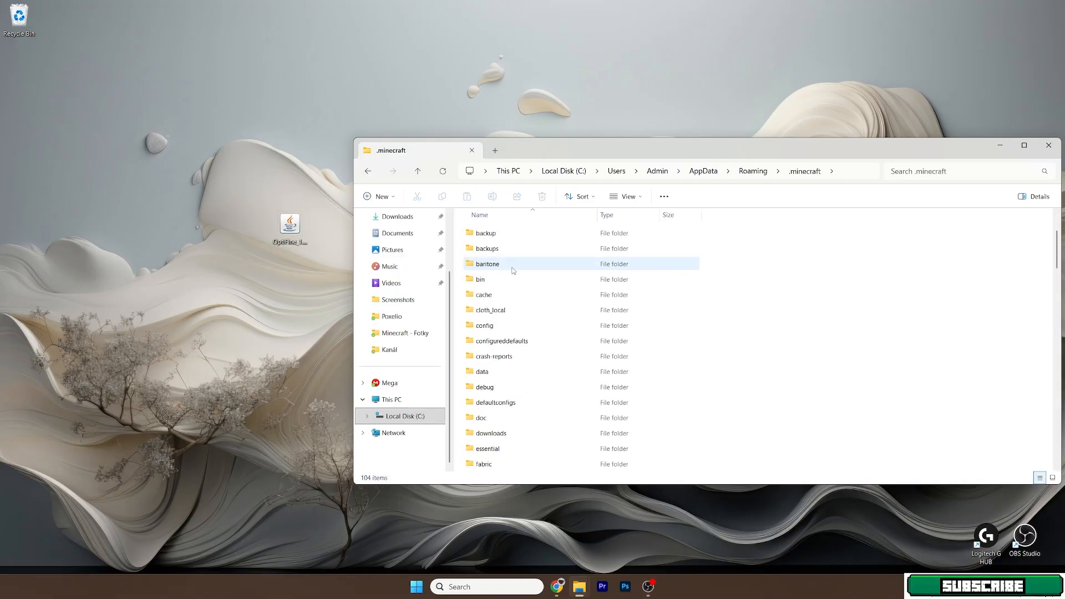
scroll("down", 3)
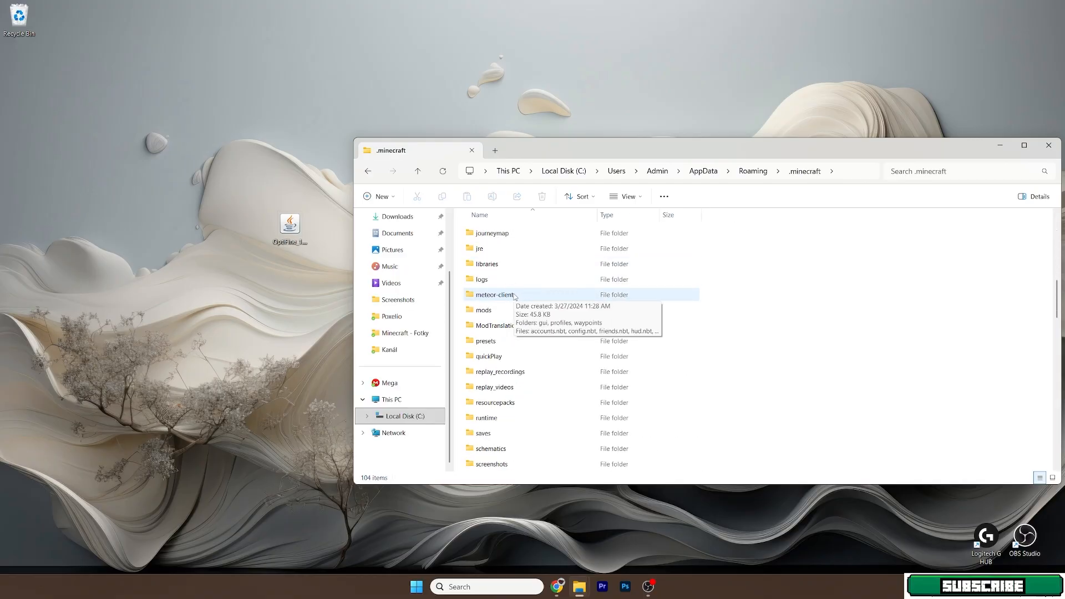
scroll("down", 3)
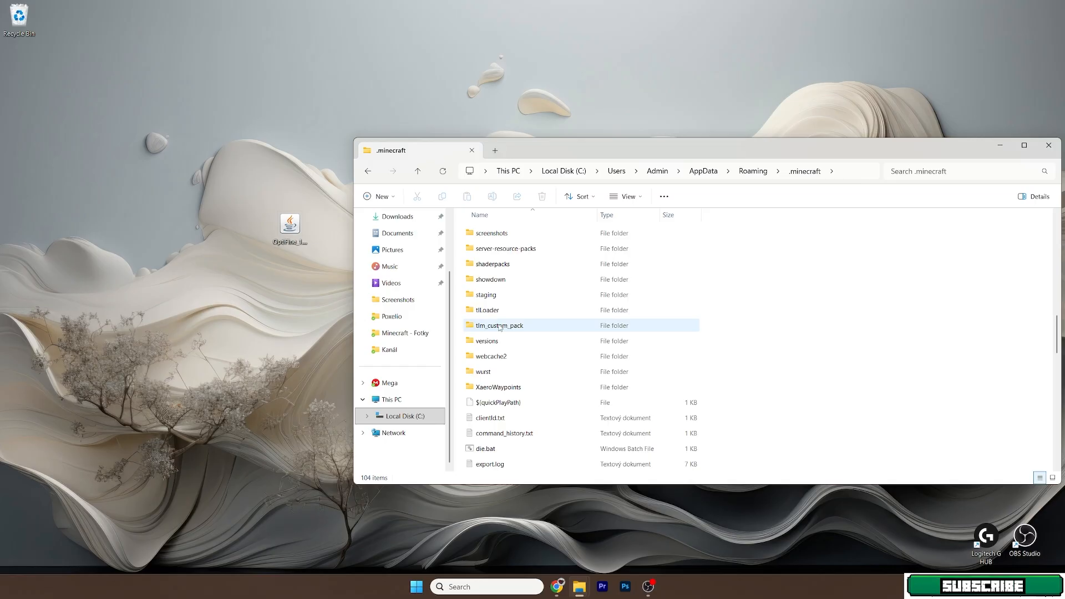
left_click(486, 341)
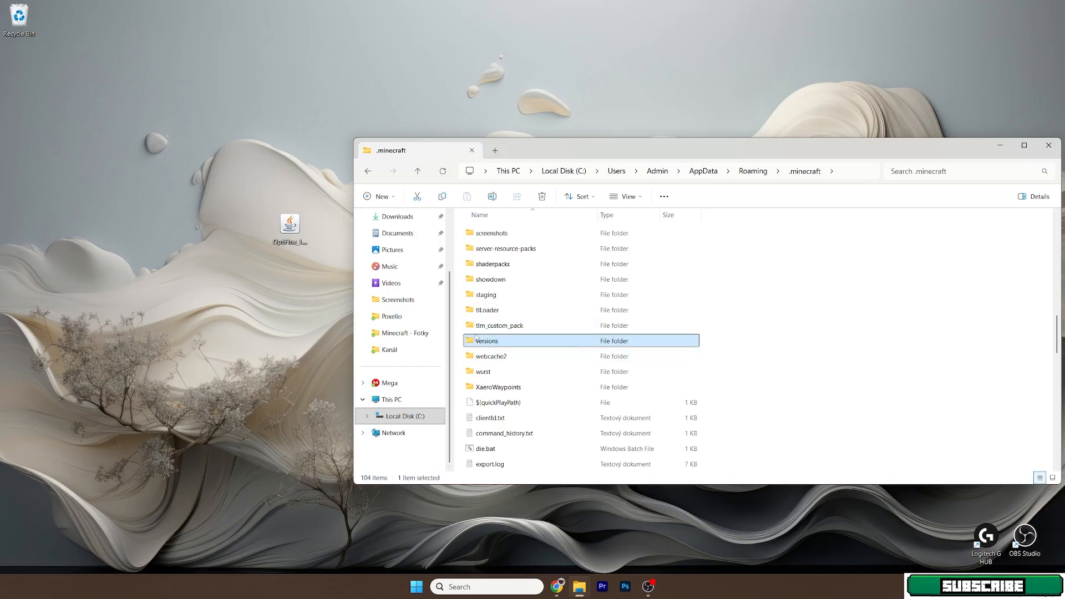
double_click(486, 341)
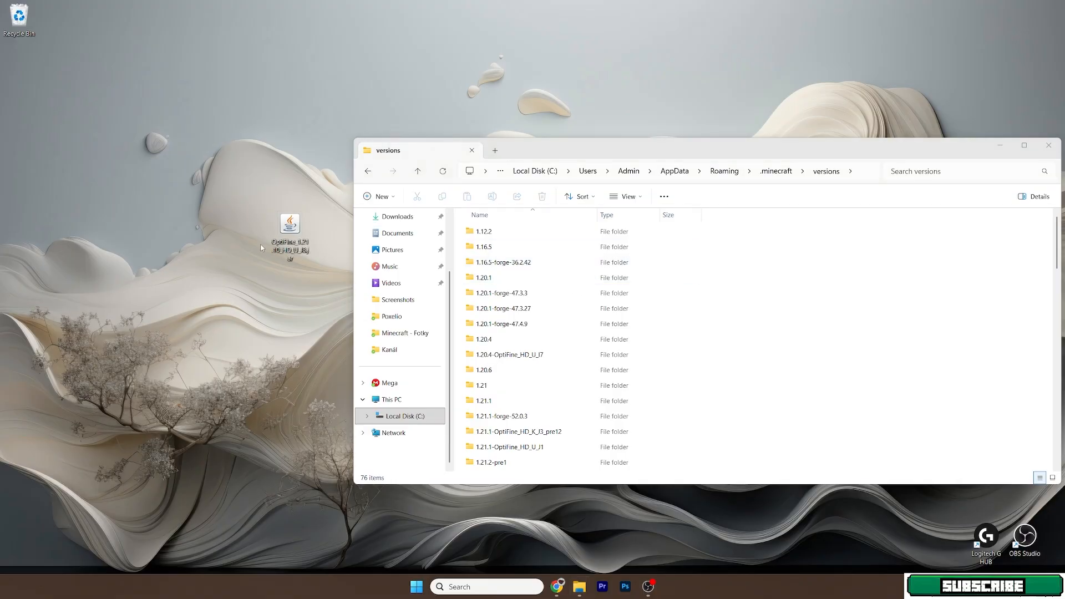
mouse_move(289, 237)
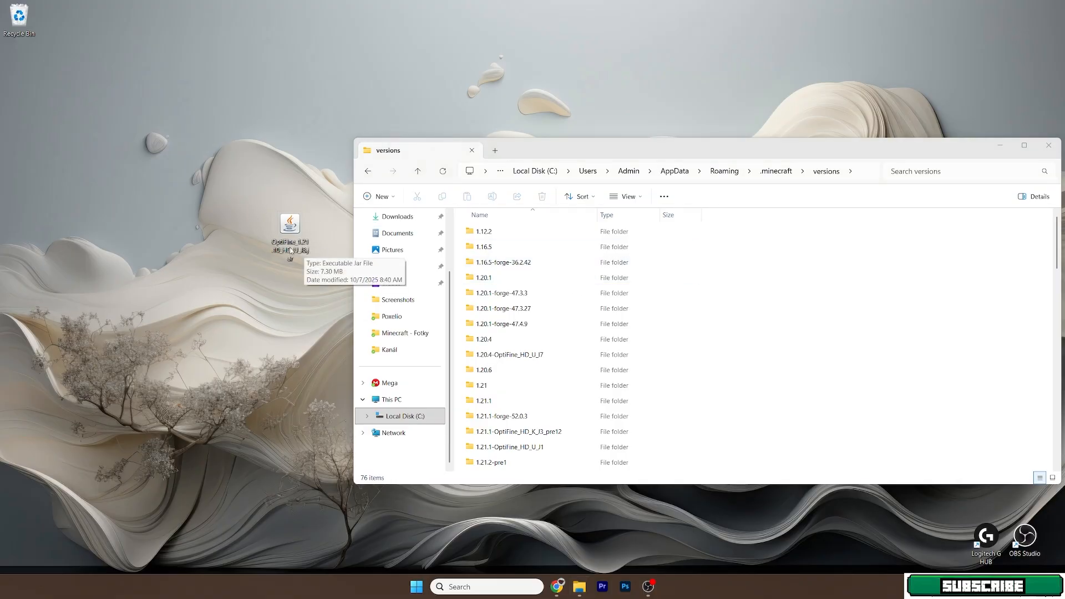
- Locate and select the 1.21.10-OptiFine_HD_U_I8 folder in the versions list
scroll("down", 3)
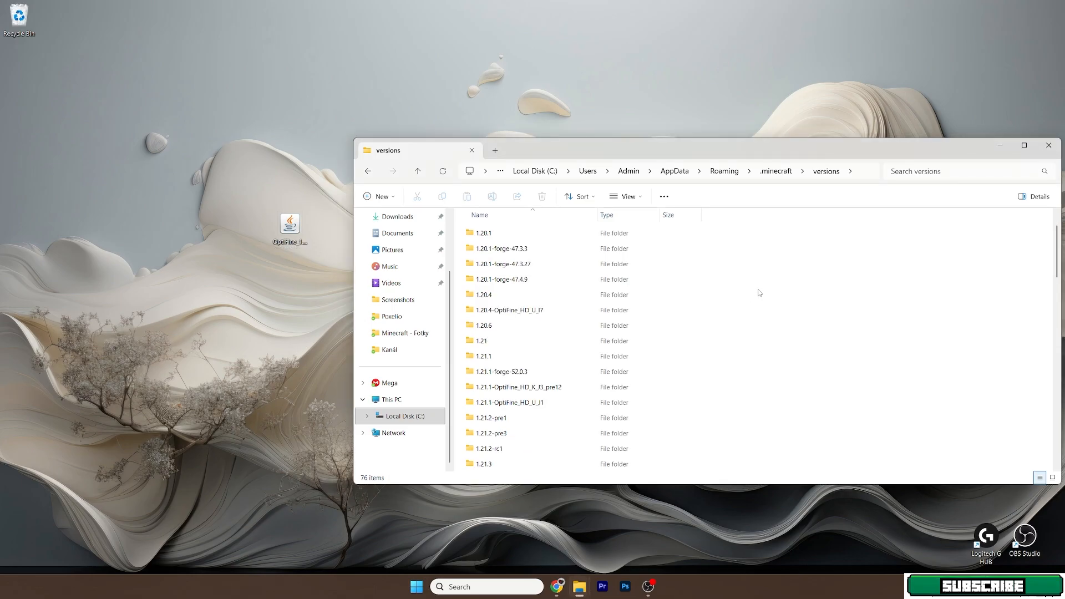
scroll("down", 3)
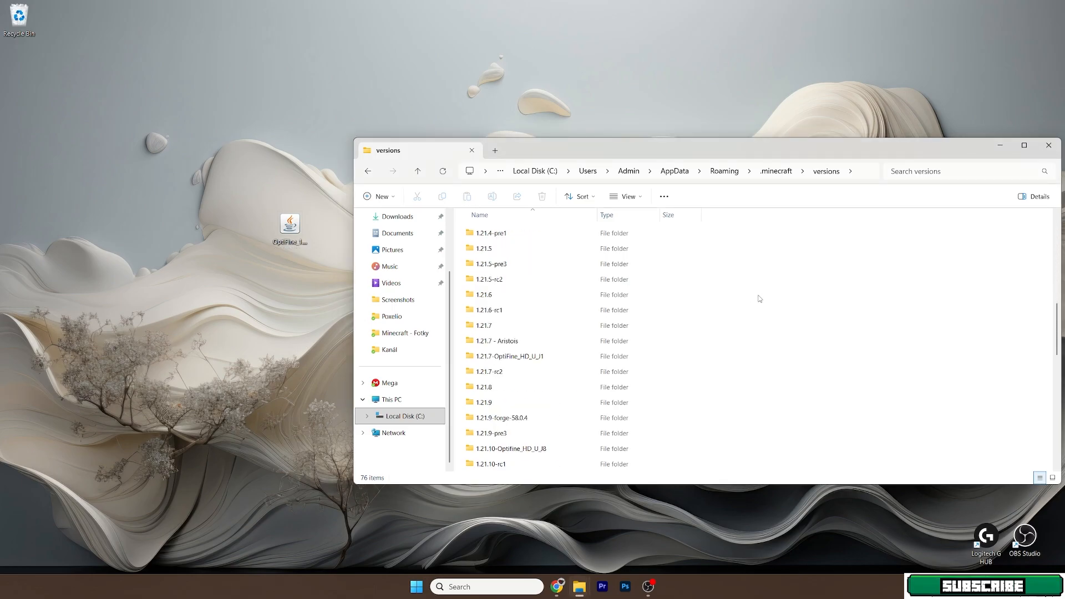
scroll("down", 3)
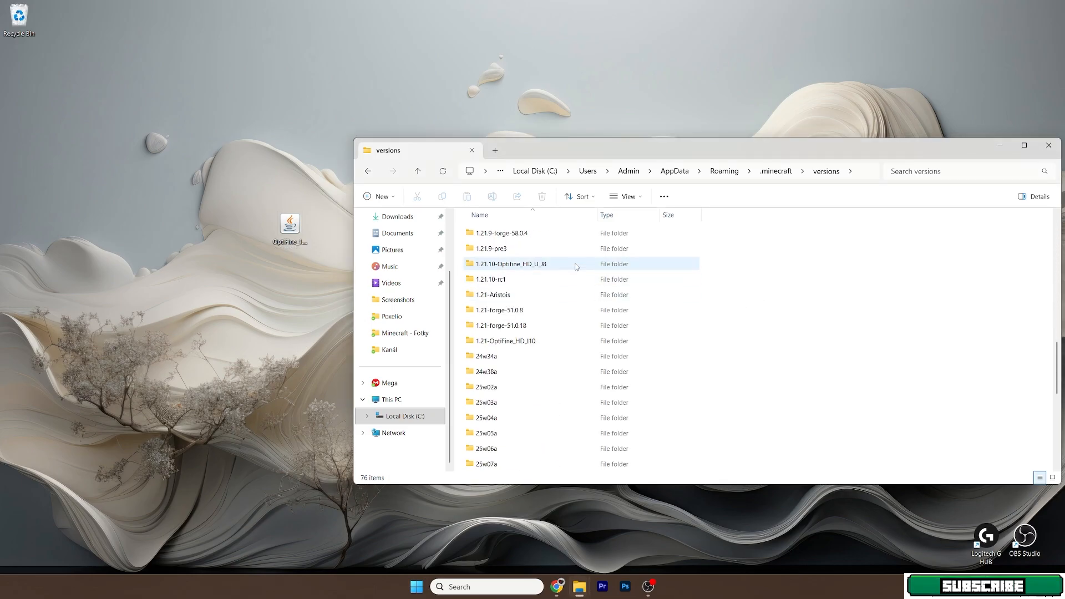
left_click(509, 264)
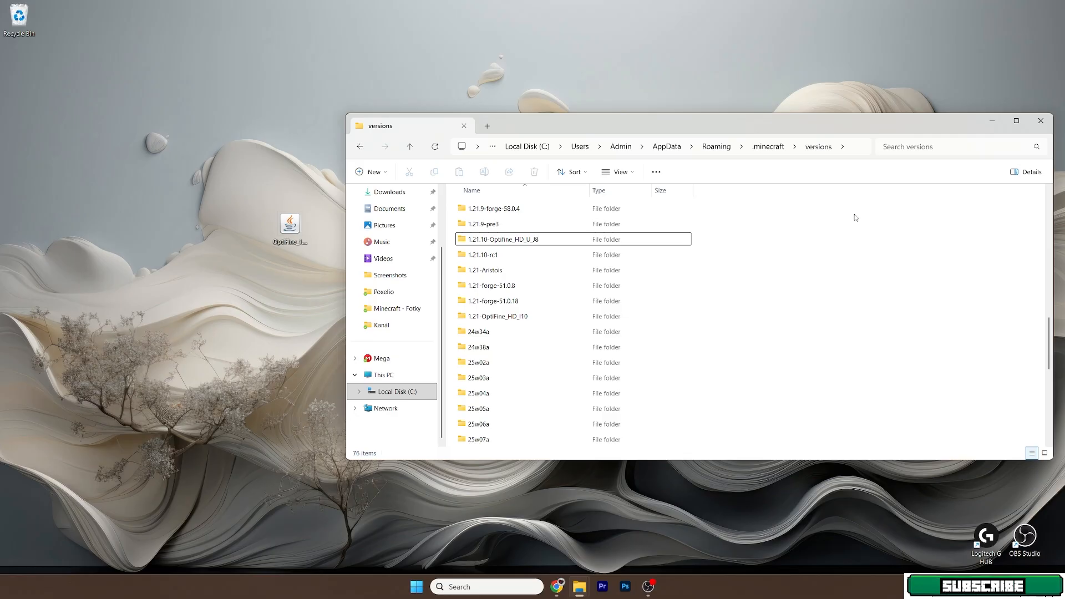
- Launch Minecraft Launcher from the Start menu's installed apps
left_click(416, 586)
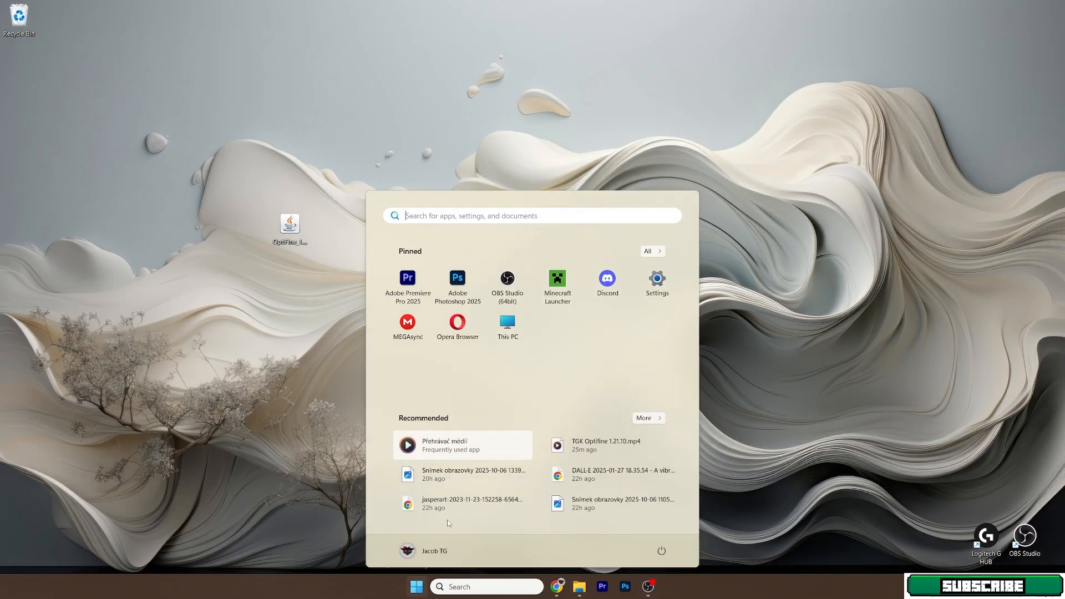
left_click(556, 279)
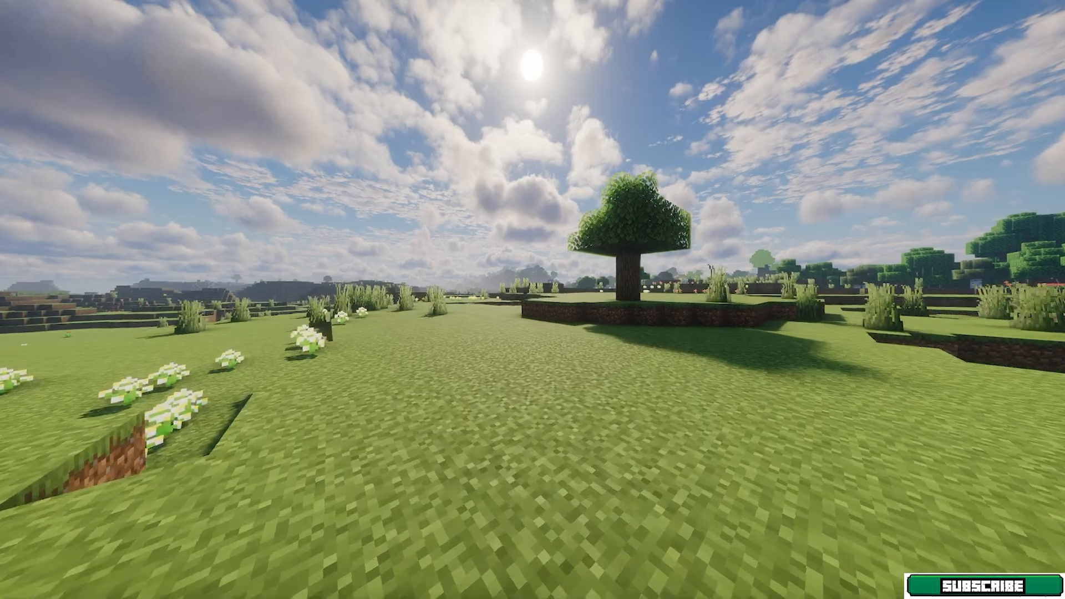
mouse_move(533, 299)
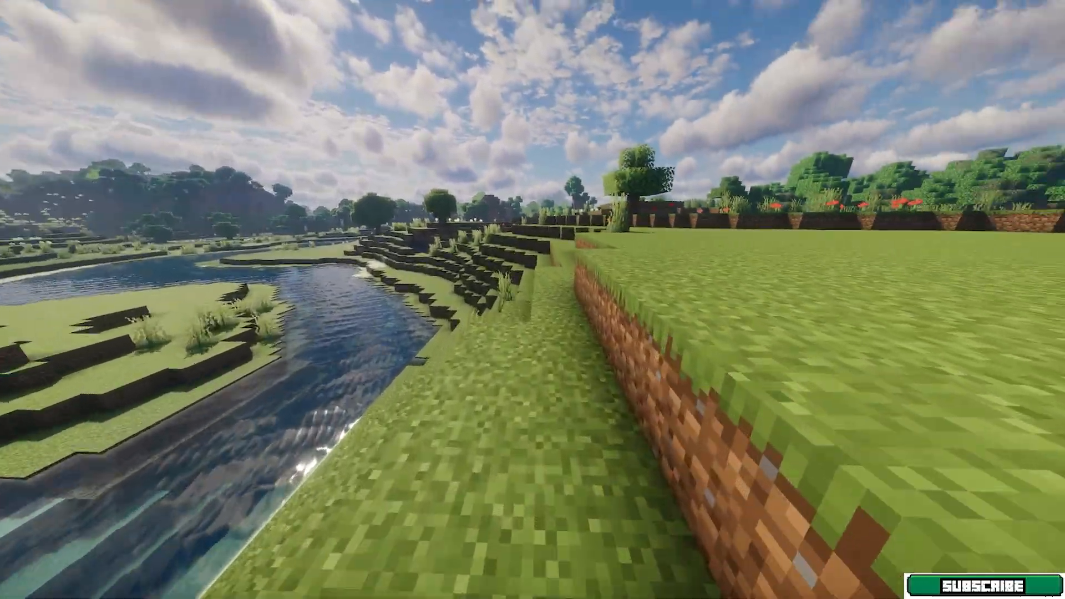
mouse_move(532, 300)
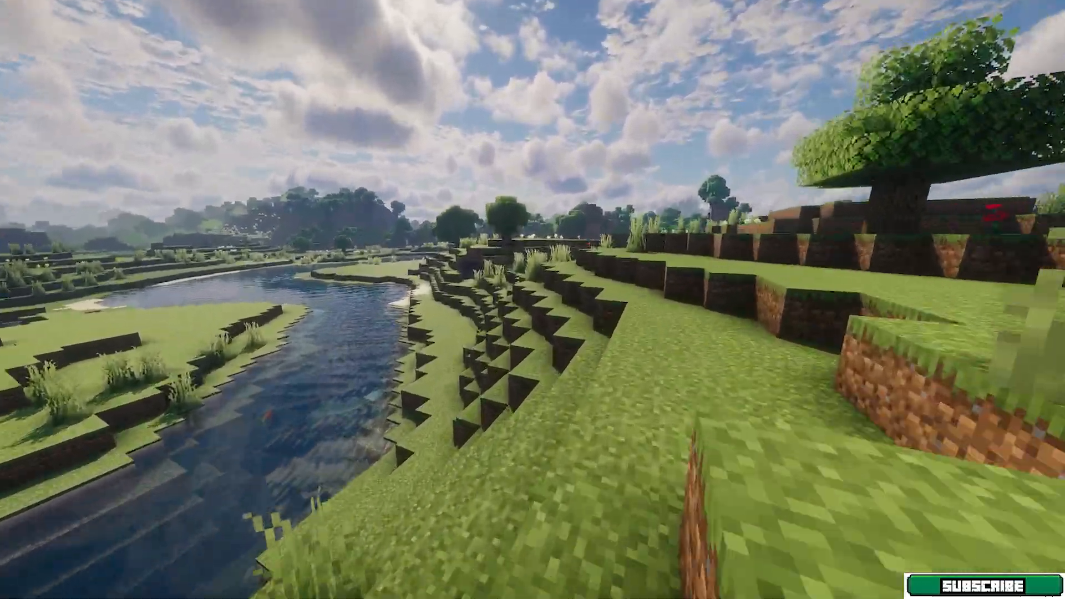